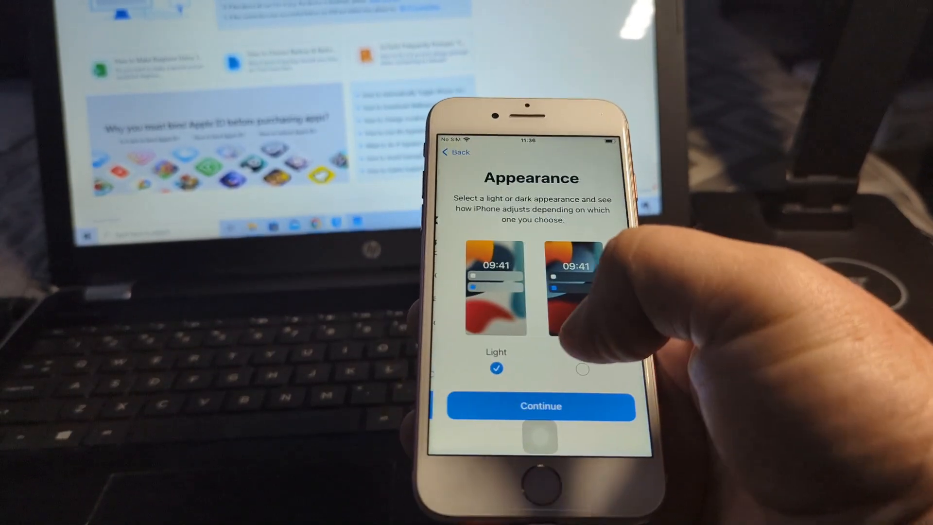
Keep Light appearance and Standard display zoom to reach the Welcome to iPhone screen
{"action": "left_click", "coordinate": [538, 406]}
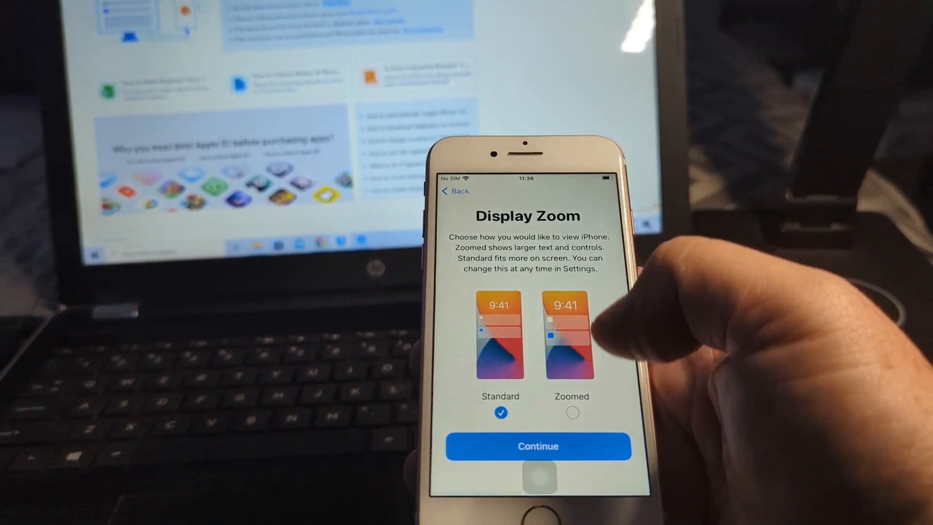
{"action": "left_click", "coordinate": [537, 445]}
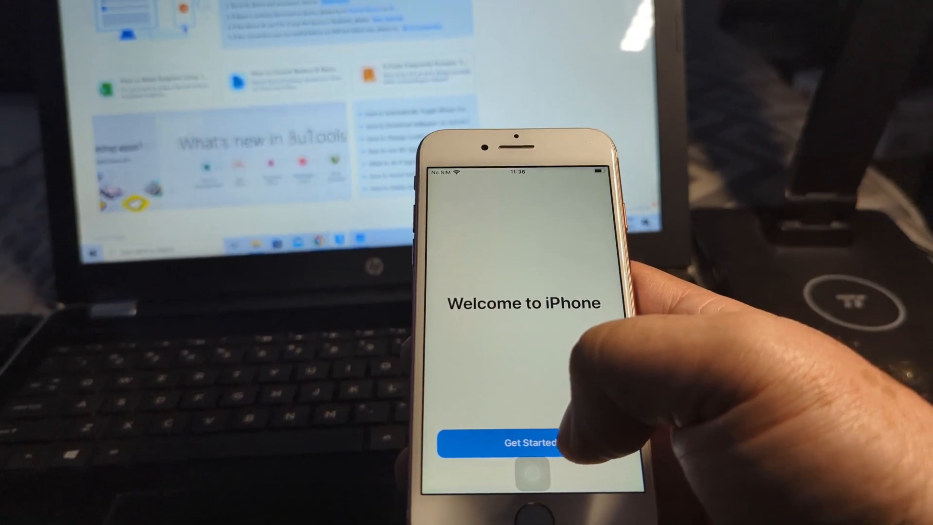